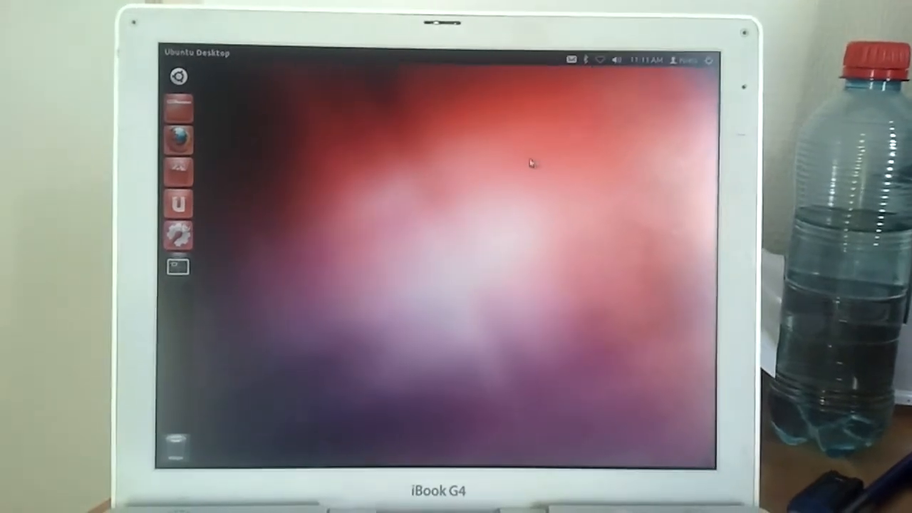
pyautogui.moveTo(162, 126)
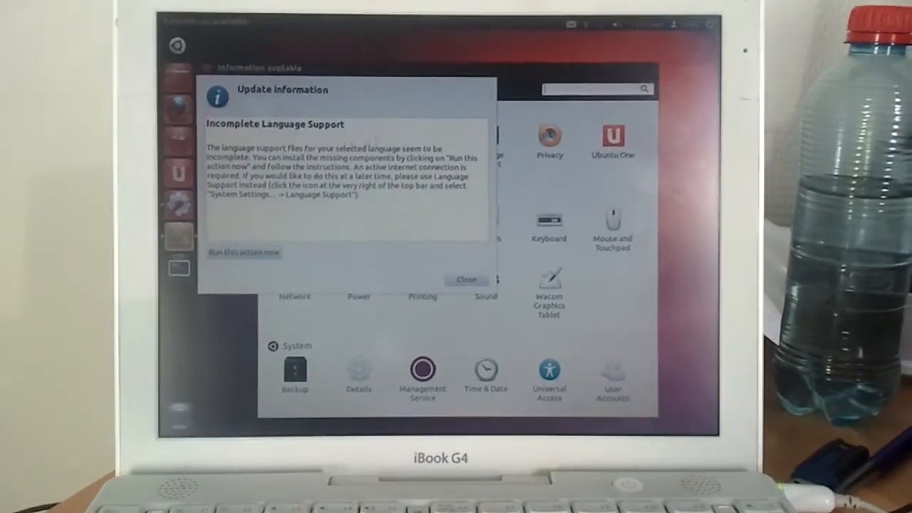
# Close the incomplete language support notice and go to Brightness and Lock
pyautogui.click(466, 280)
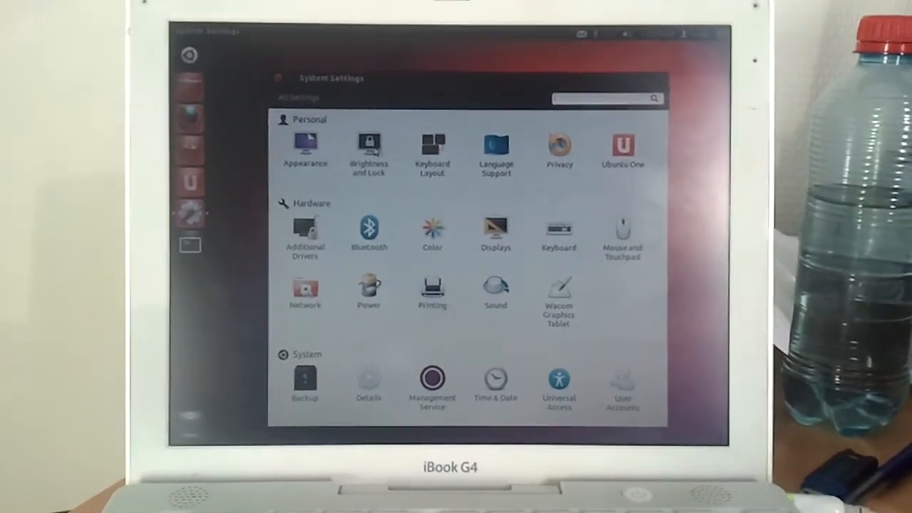
pyautogui.click(368, 146)
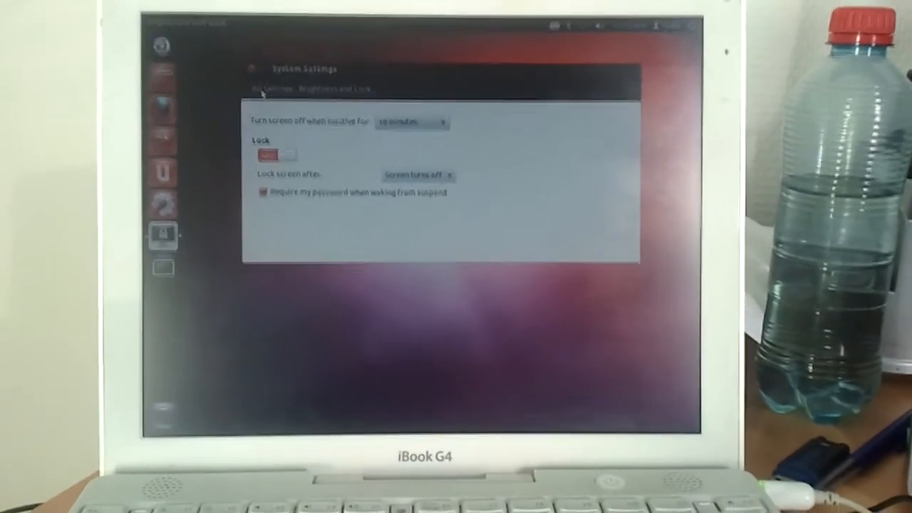
# Return to All Settings, glance at Appearance, then go to Displays
pyautogui.click(265, 88)
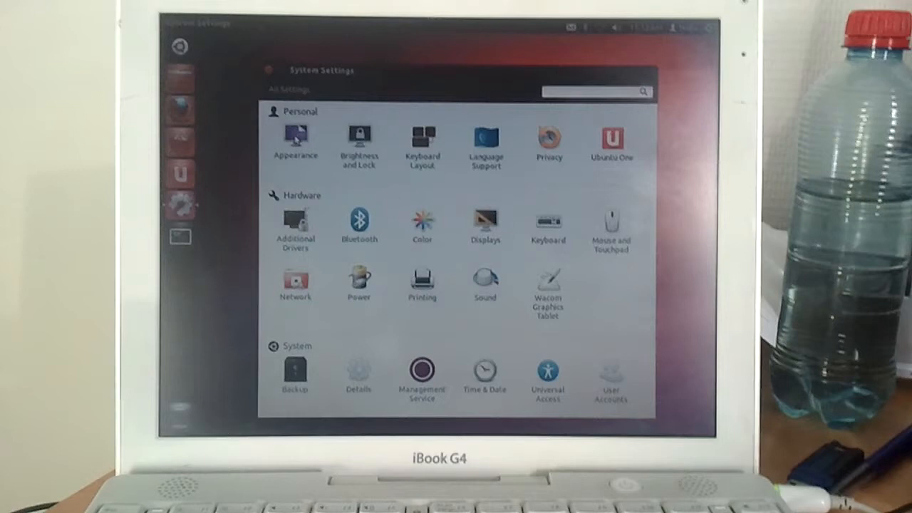
pyautogui.click(295, 136)
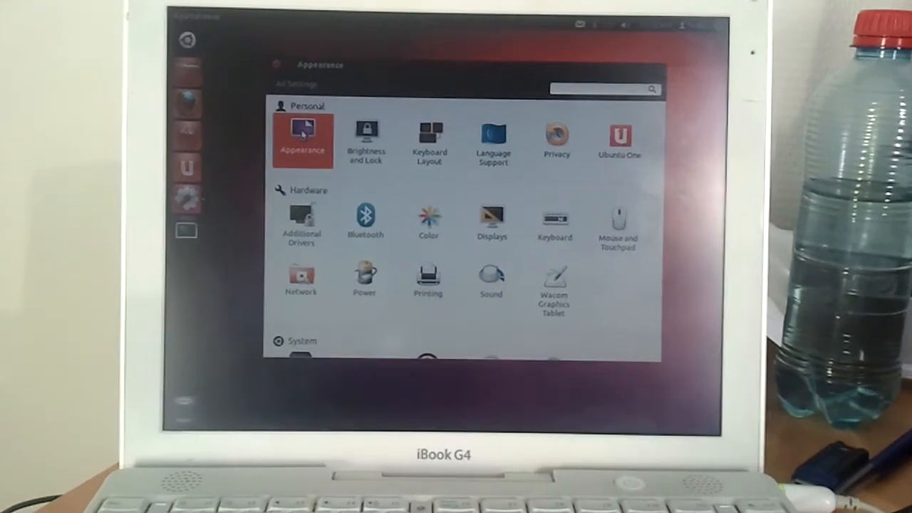
pyautogui.click(302, 139)
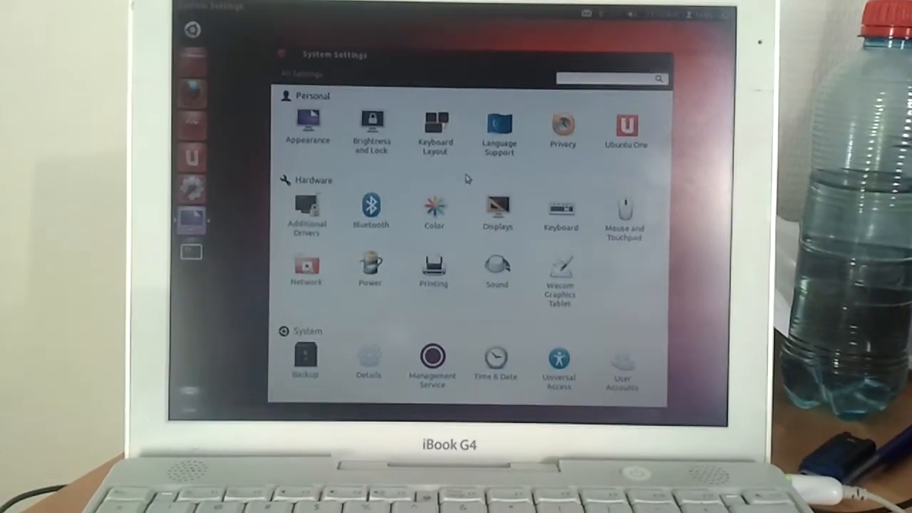
pyautogui.click(493, 210)
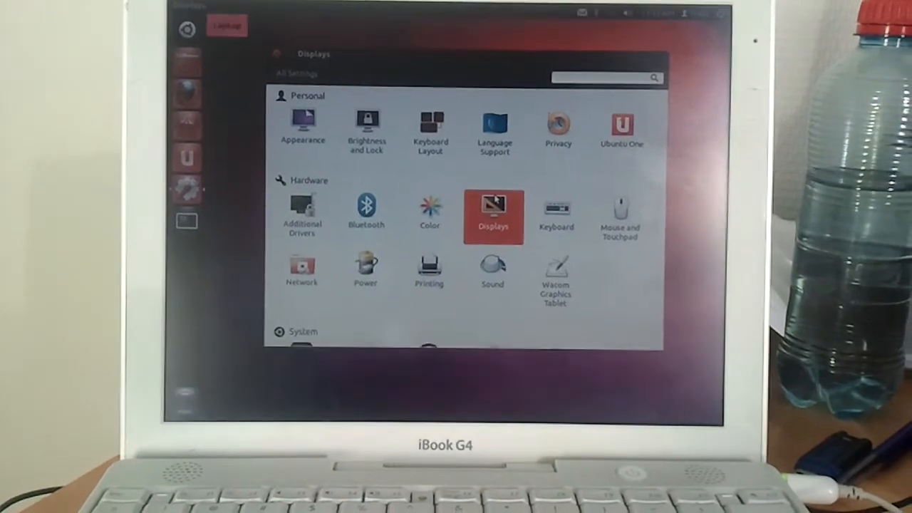
# Verify the resolution reads 1024 x 768, then go to the Details page
pyautogui.click(493, 214)
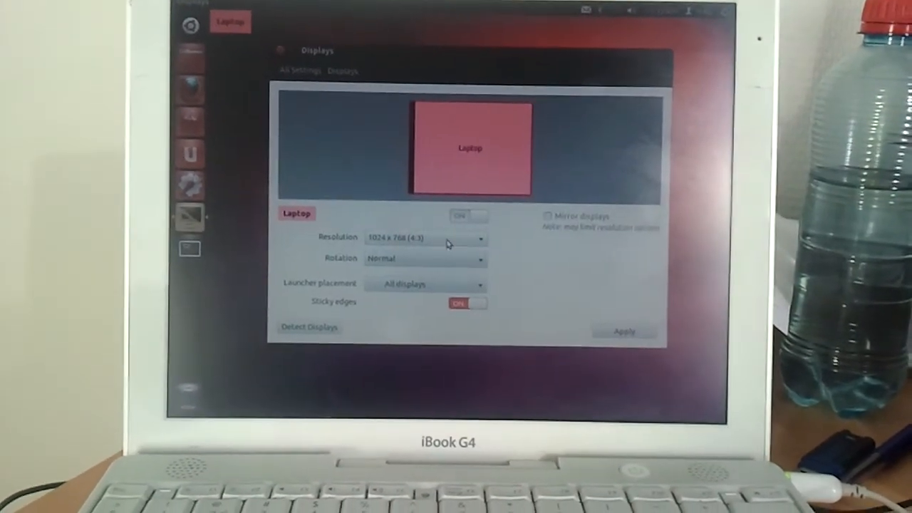
pyautogui.click(425, 238)
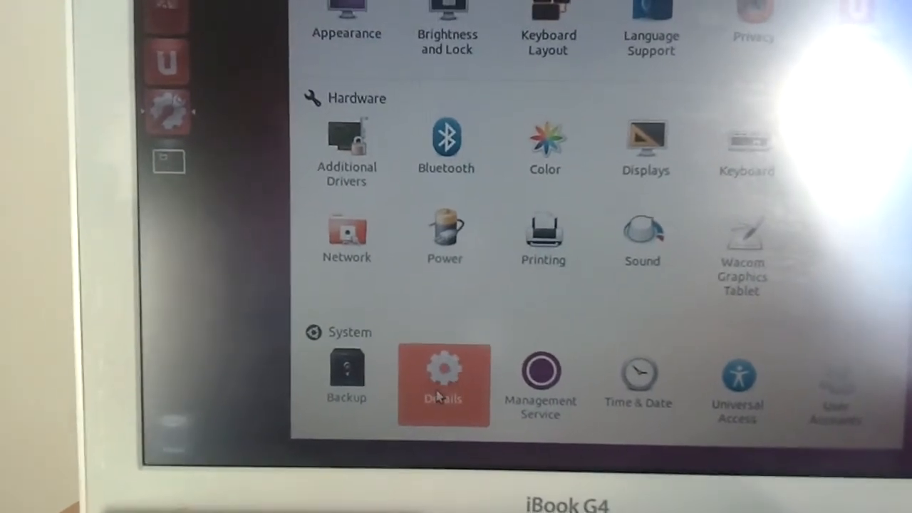
pyautogui.click(445, 379)
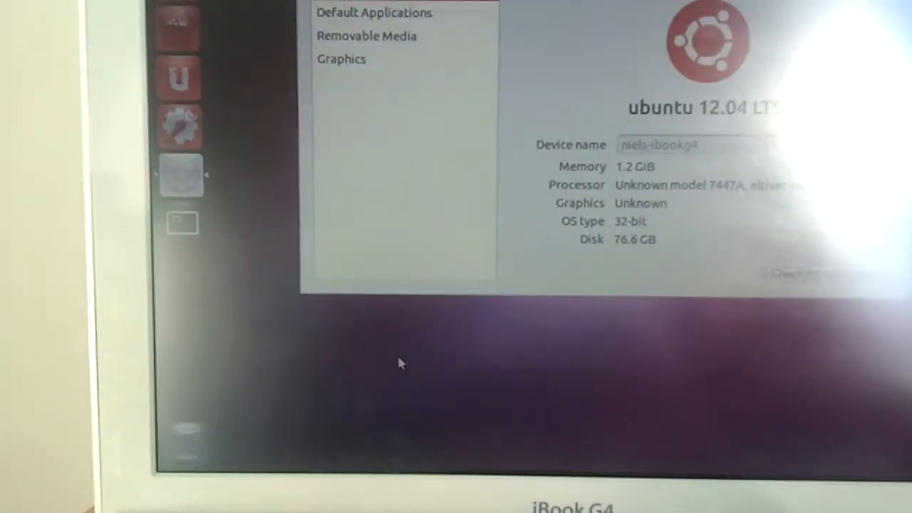